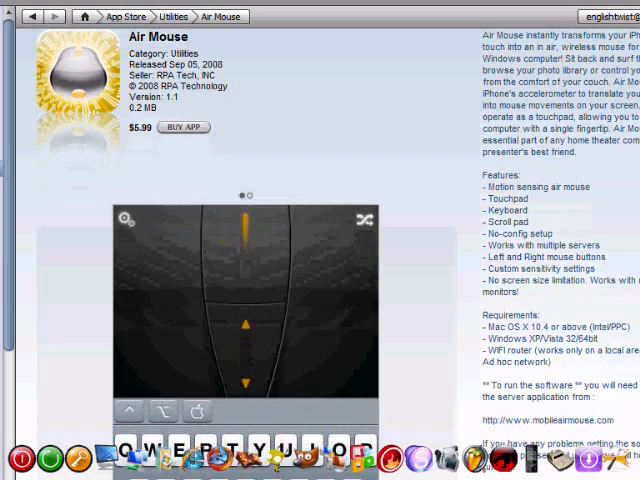
Step: Scroll the Air Mouse page down to the screenshot, requirements and What's New notes
scroll(down, 3)
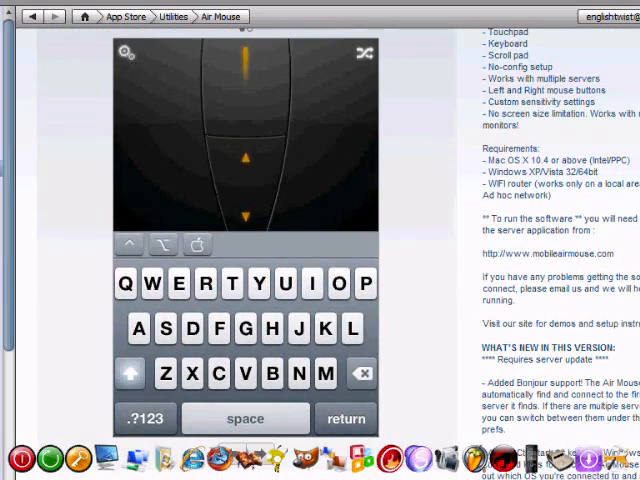
mouse_move(337, 160)
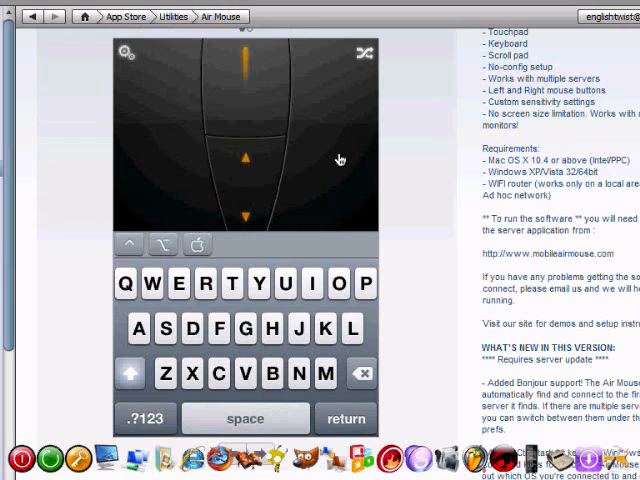
mouse_move(183, 295)
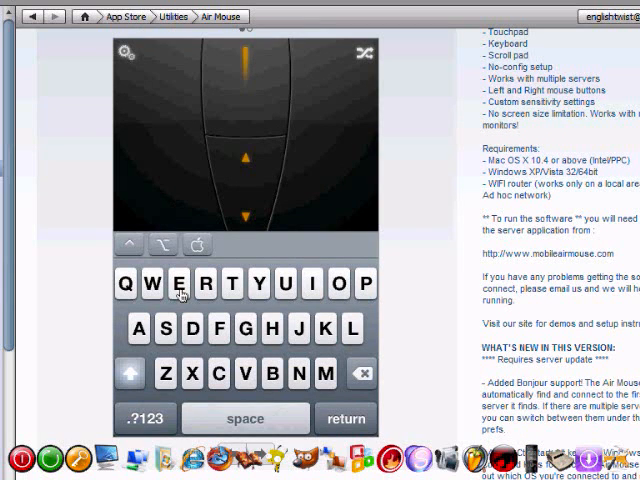
mouse_move(135, 310)
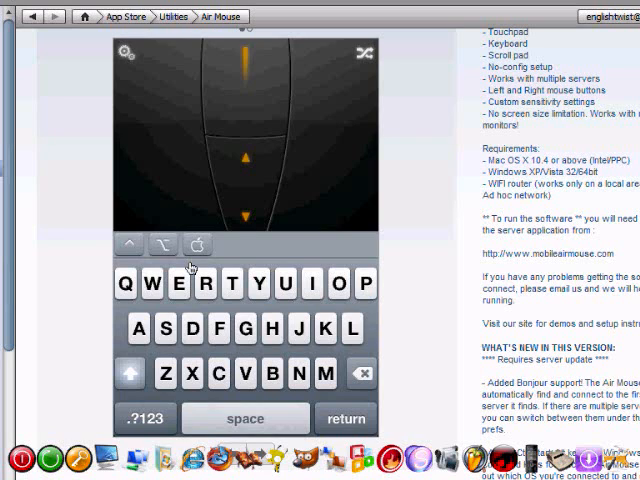
mouse_move(190, 268)
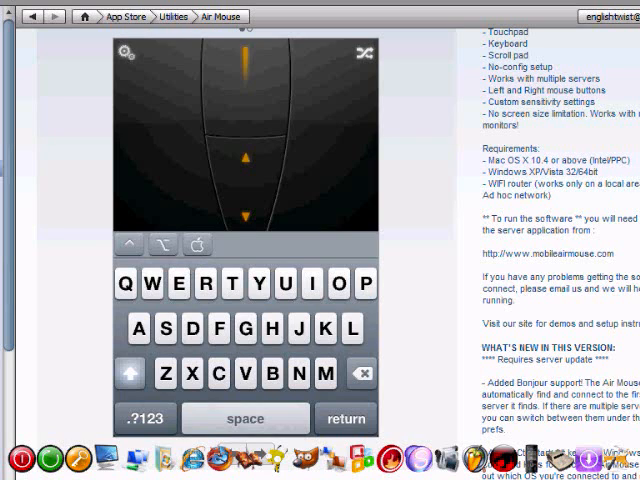
scroll(down, 3)
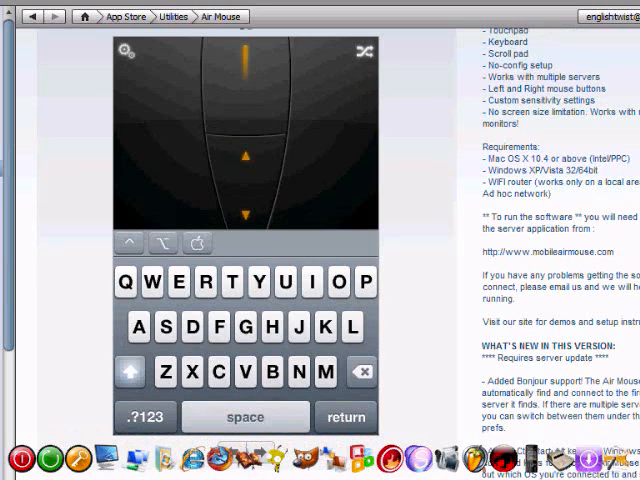
mouse_move(350, 115)
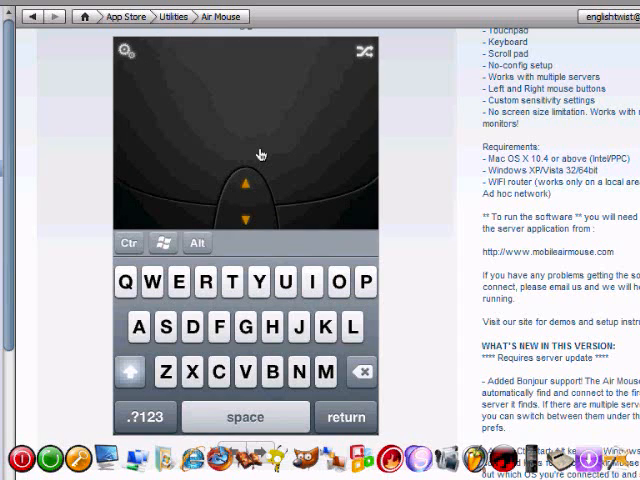
mouse_move(265, 103)
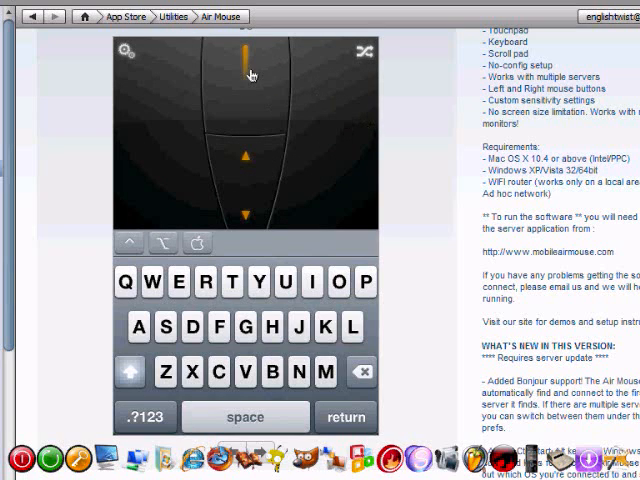
mouse_move(310, 193)
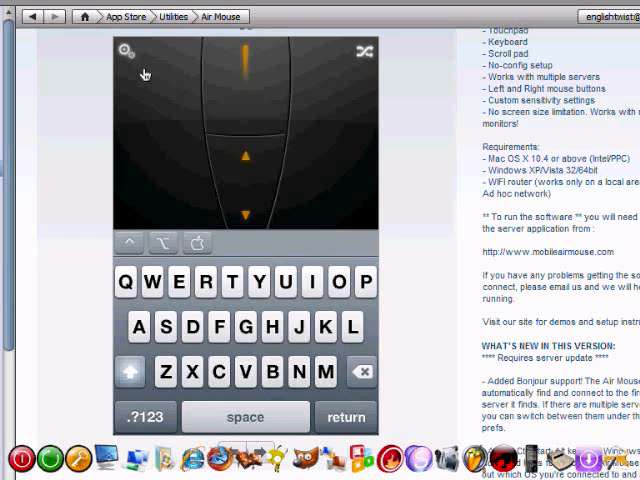
mouse_move(625, 263)
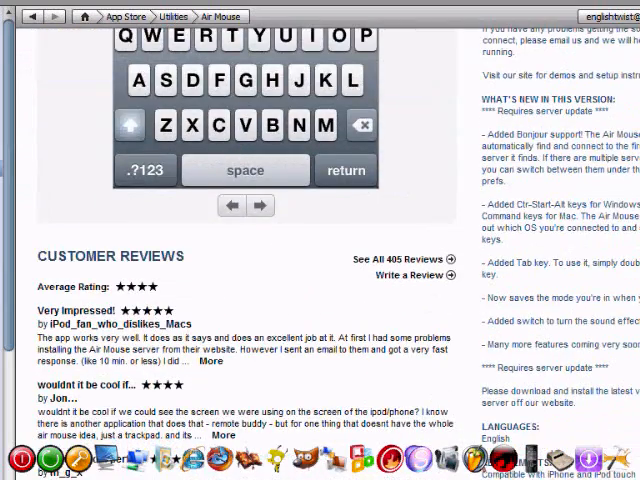
Step: Read the three customer reviews and return to the Air Mouse feature list
scroll(down, 3)
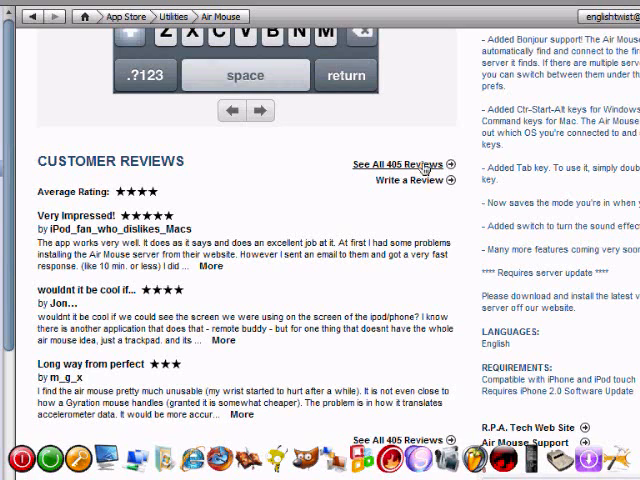
mouse_move(332, 237)
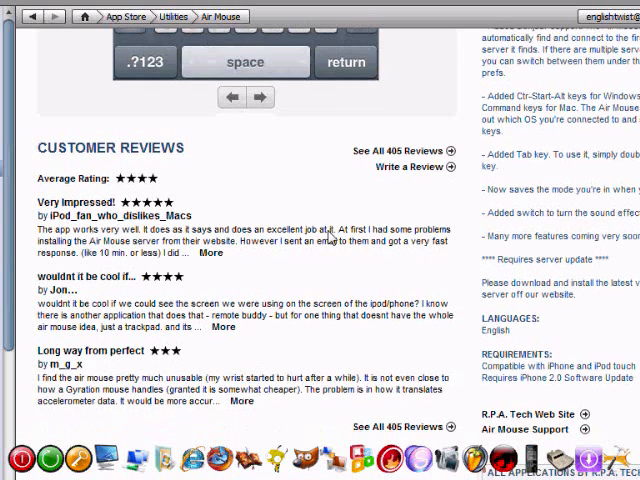
scroll(down, 3)
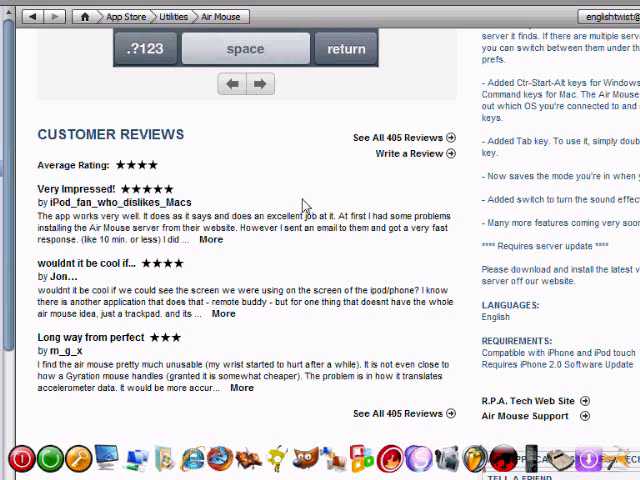
mouse_move(305, 207)
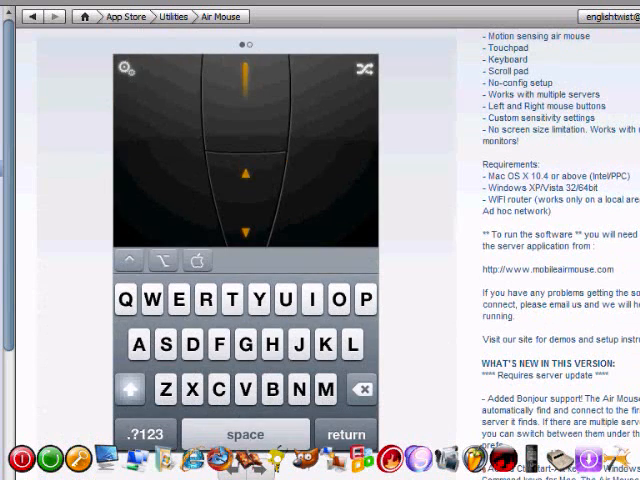
Step: Scroll from the $5.99 listing down to the mobileairmouse.com link and setup notes
scroll(down, 3)
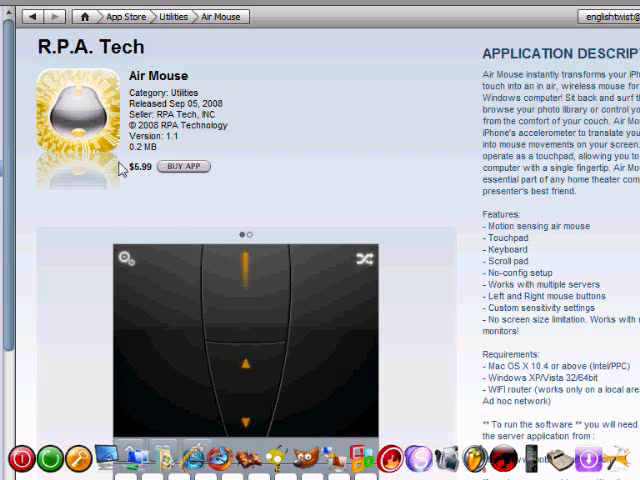
mouse_move(175, 197)
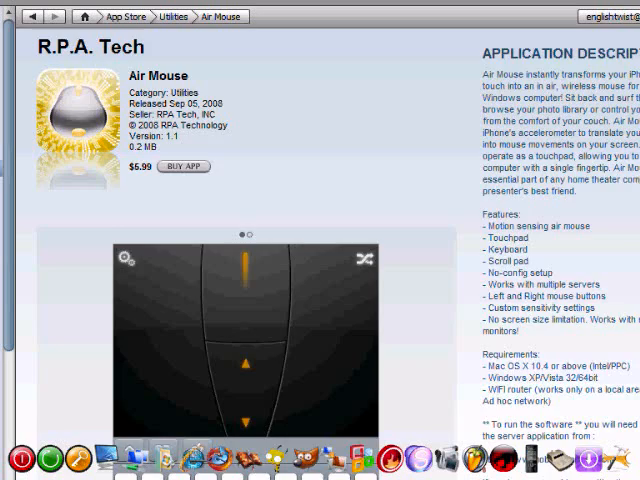
scroll(down, 3)
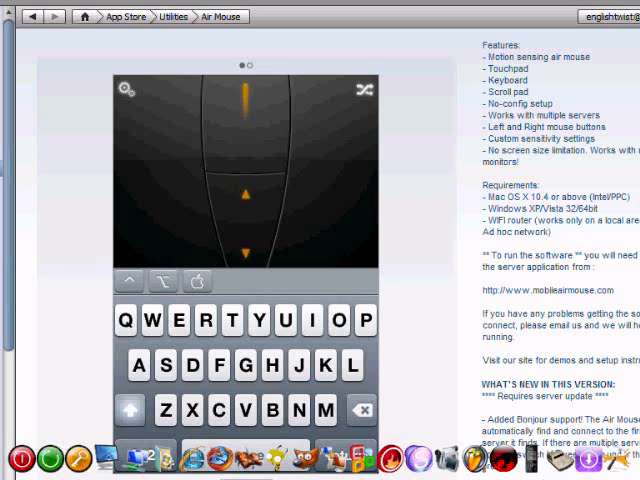
scroll(down, 3)
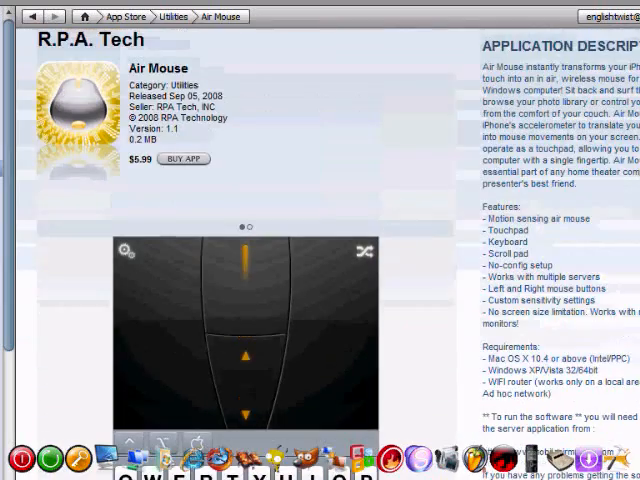
scroll(down, 3)
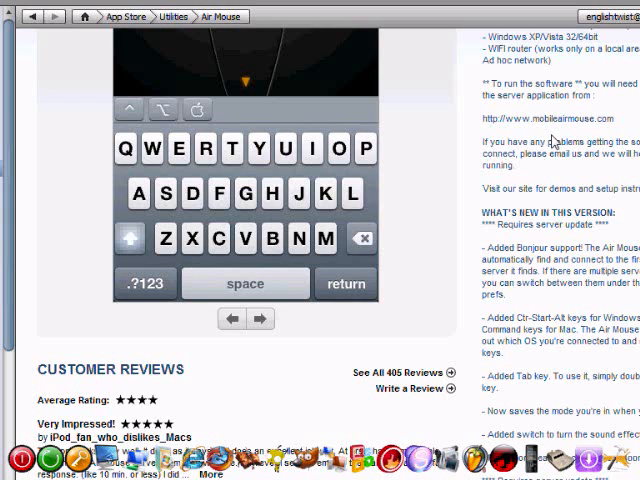
mouse_move(545, 133)
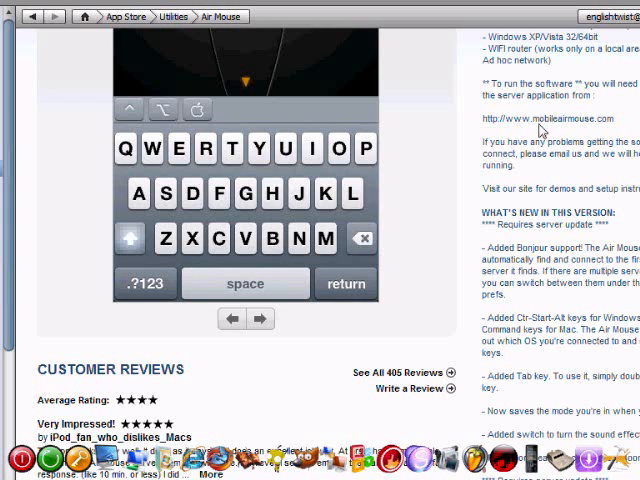
mouse_move(588, 130)
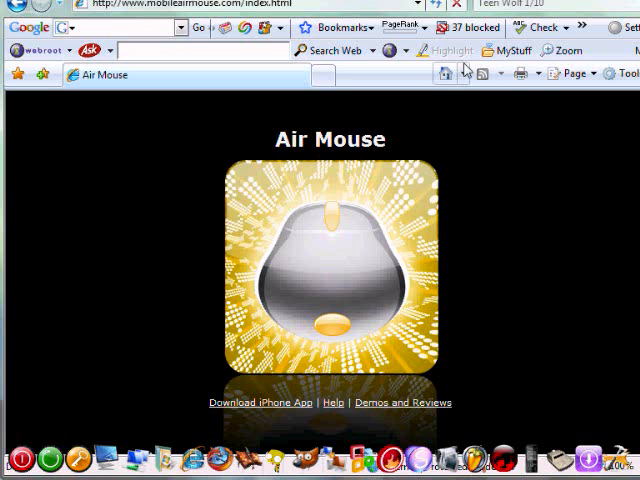
scroll(down, 3)
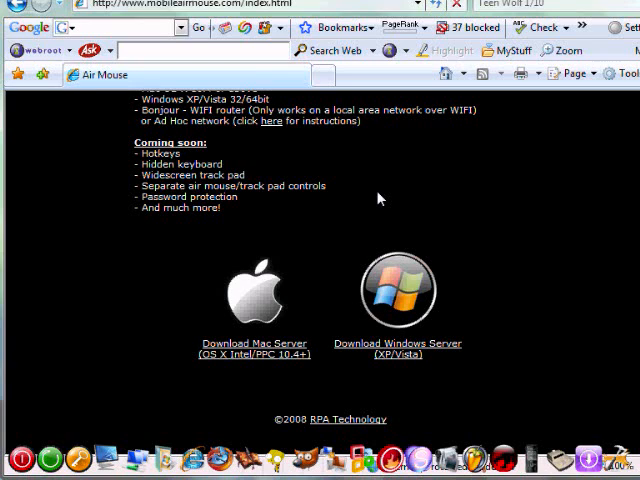
mouse_move(632, 314)
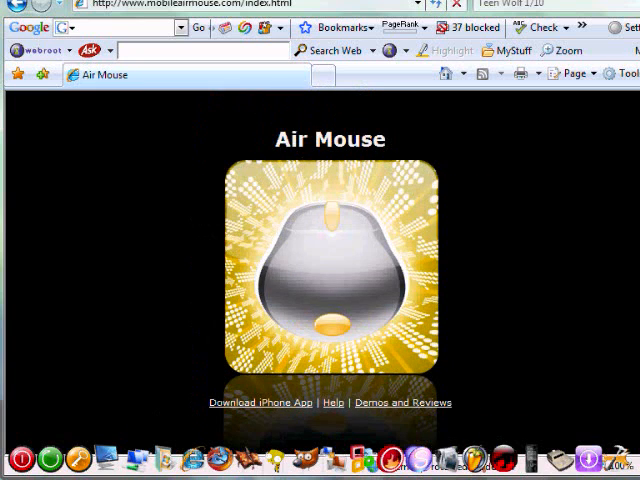
scroll(down, 3)
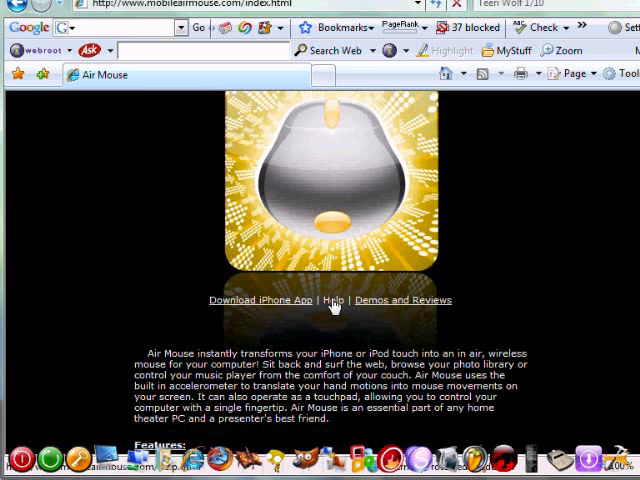
click(332, 300)
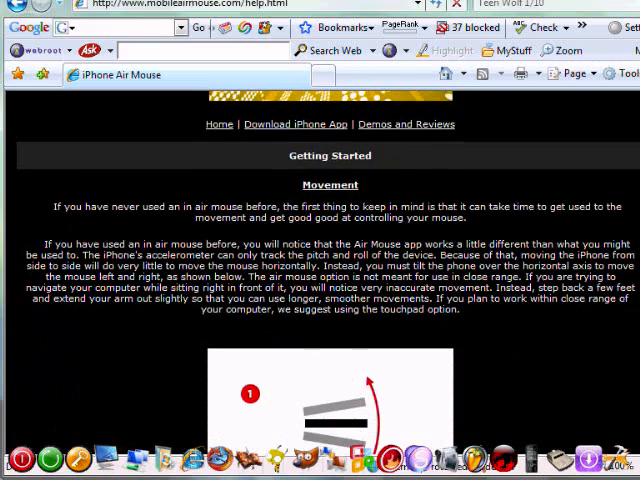
scroll(down, 3)
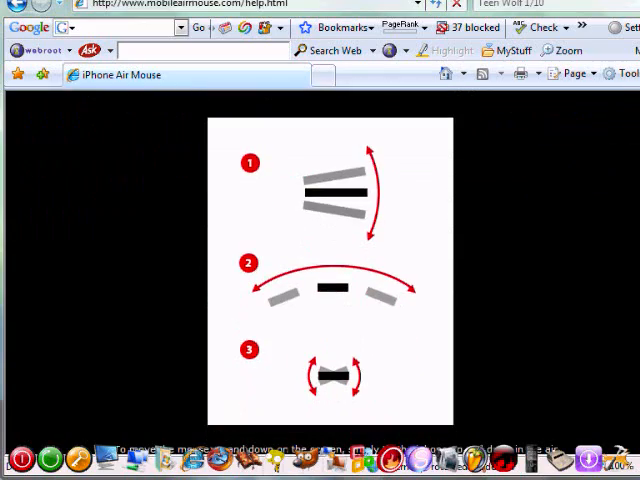
scroll(down, 3)
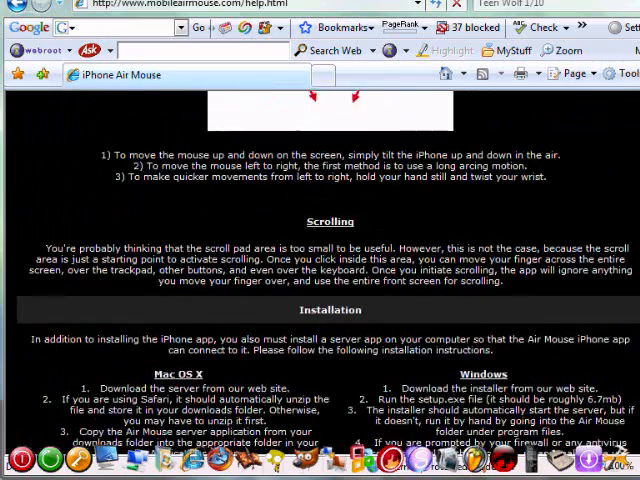
scroll(down, 3)
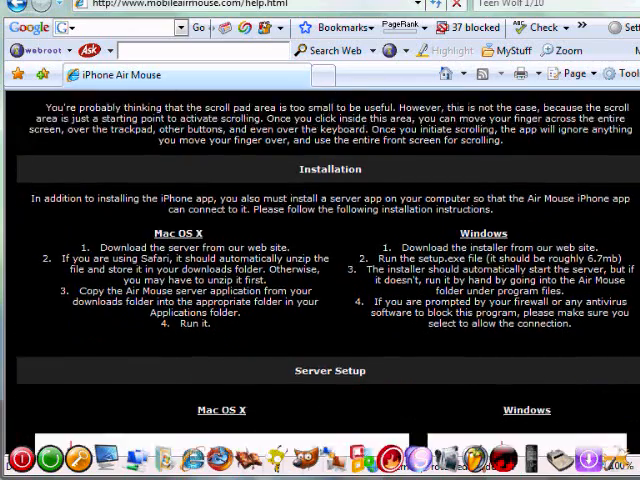
scroll(down, 3)
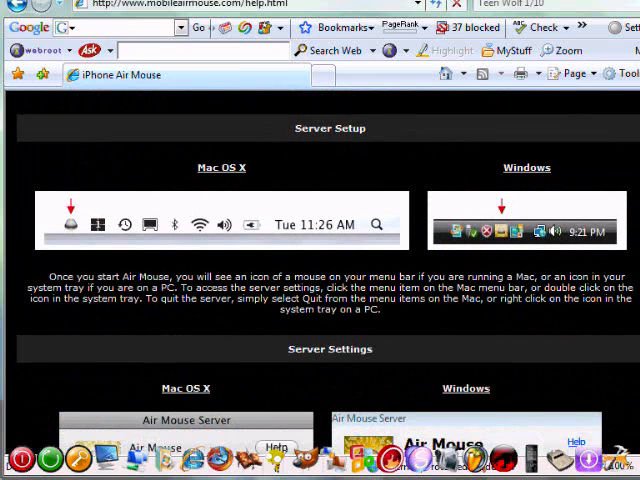
mouse_move(505, 232)
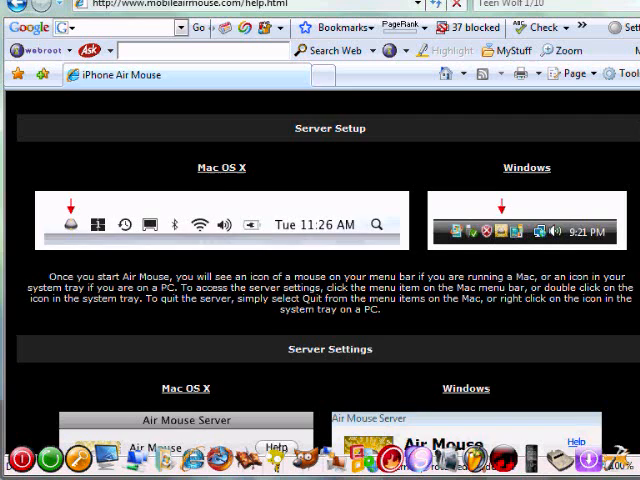
scroll(down, 3)
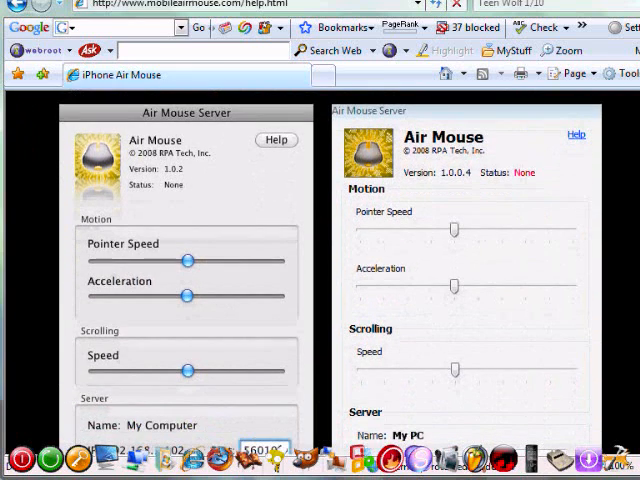
scroll(down, 3)
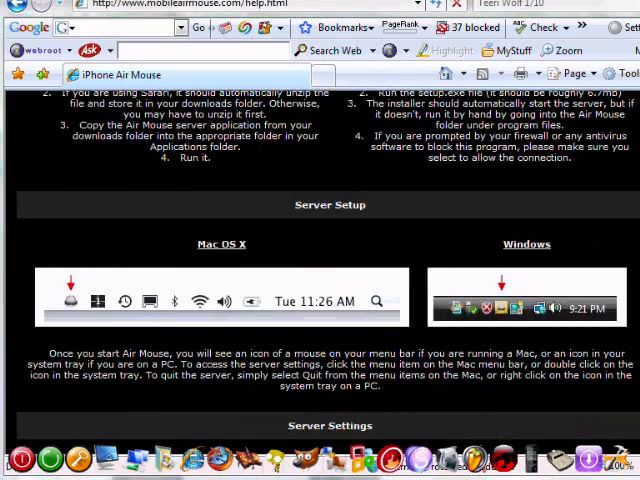
scroll(down, 3)
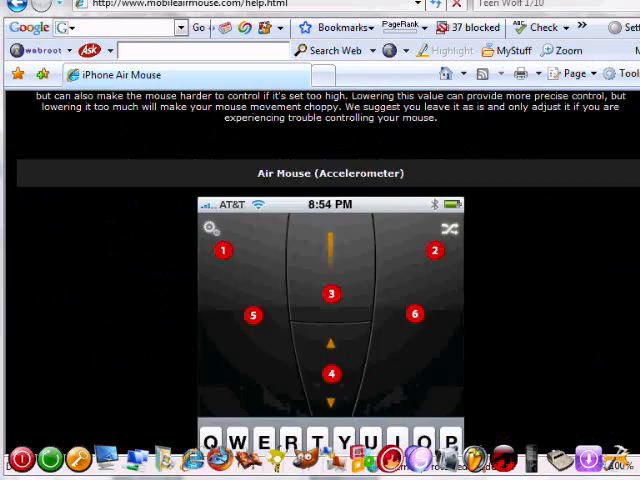
scroll(down, 3)
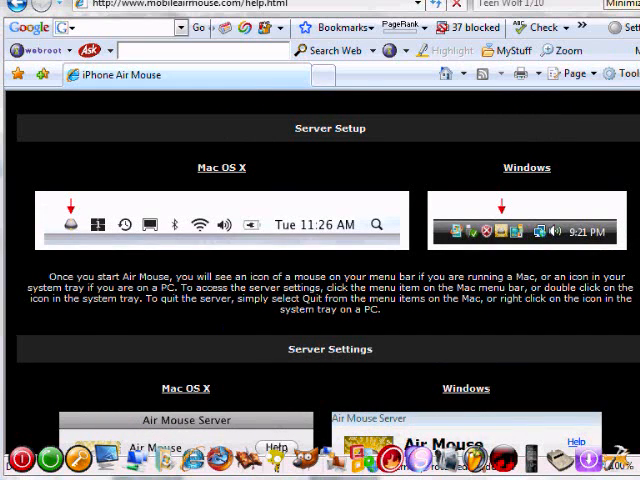
mouse_move(313, 177)
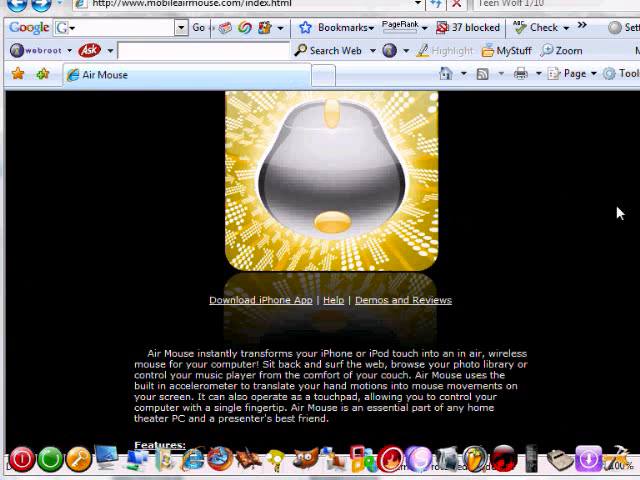
Step: Download the Windows server setup.exe from the Air Mouse site and run it
scroll(down, 3)
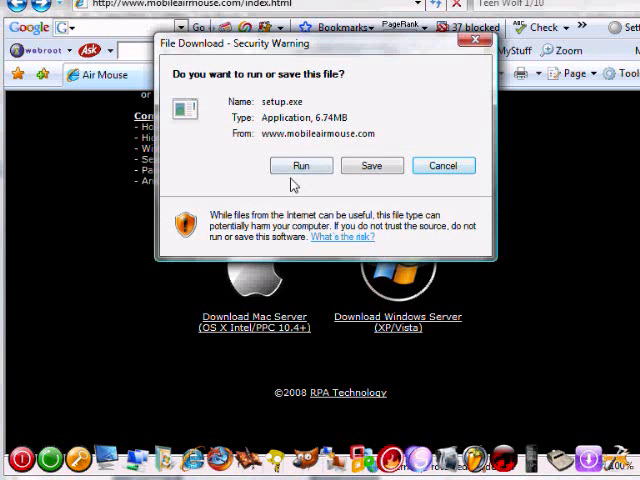
click(301, 165)
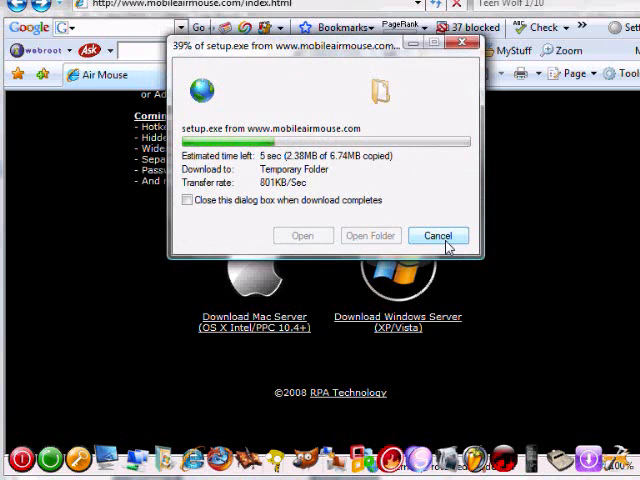
click(438, 235)
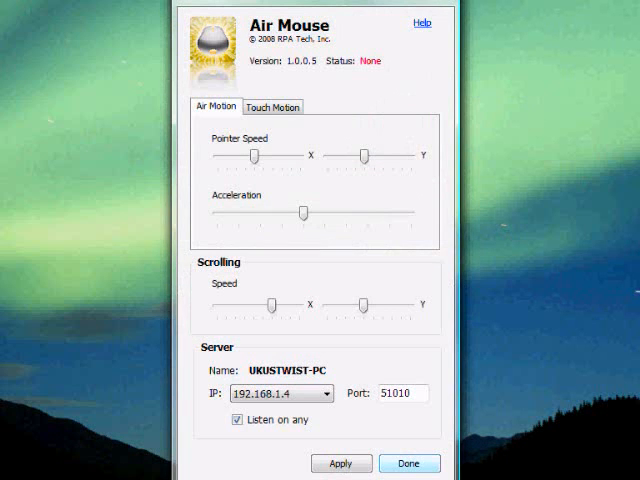
mouse_move(419, 126)
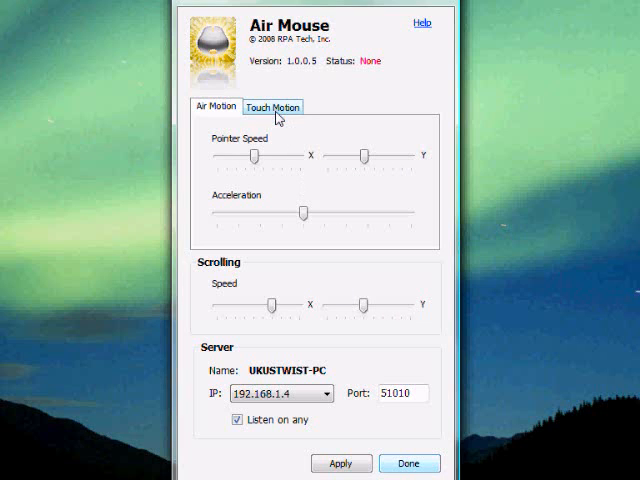
click(272, 107)
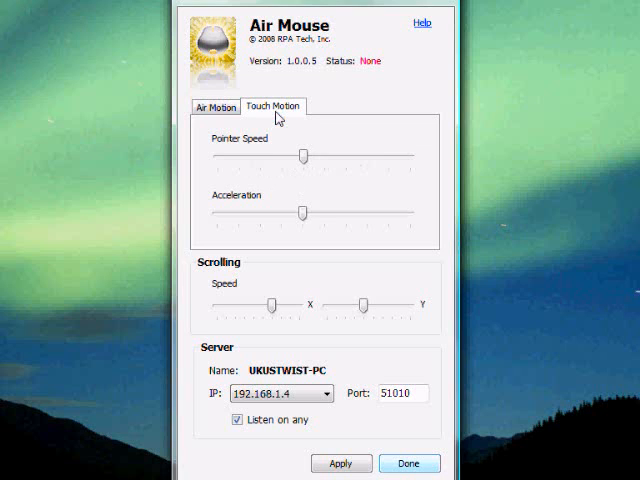
click(215, 107)
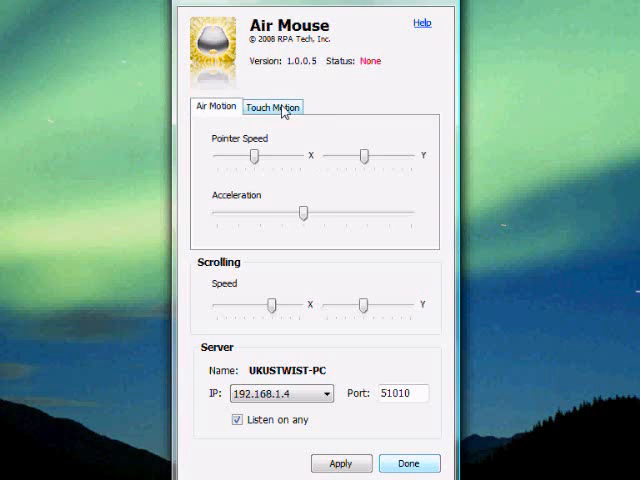
click(272, 107)
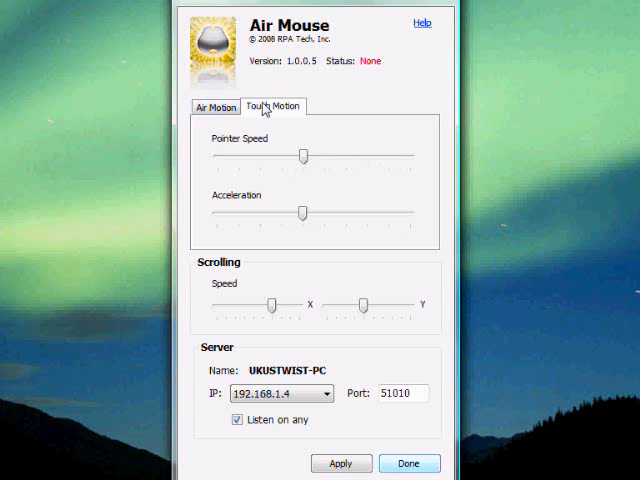
click(214, 107)
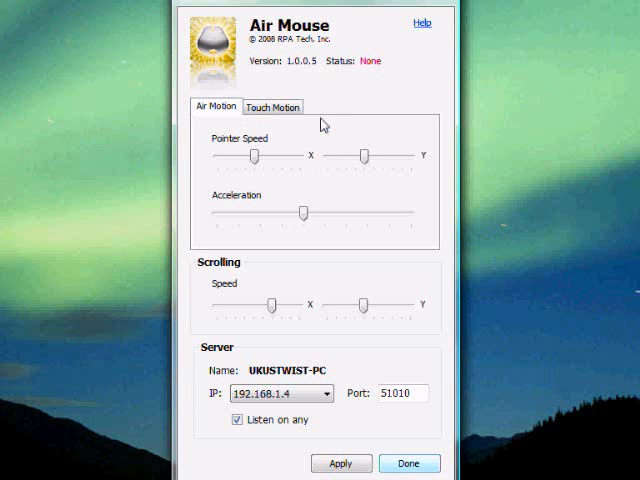
mouse_move(307, 235)
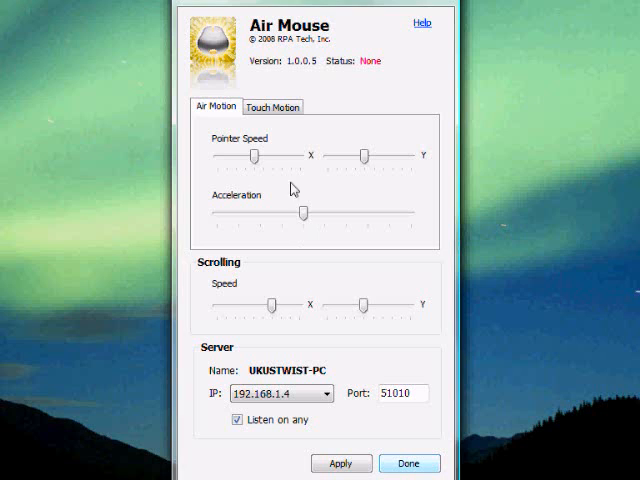
mouse_move(340, 258)
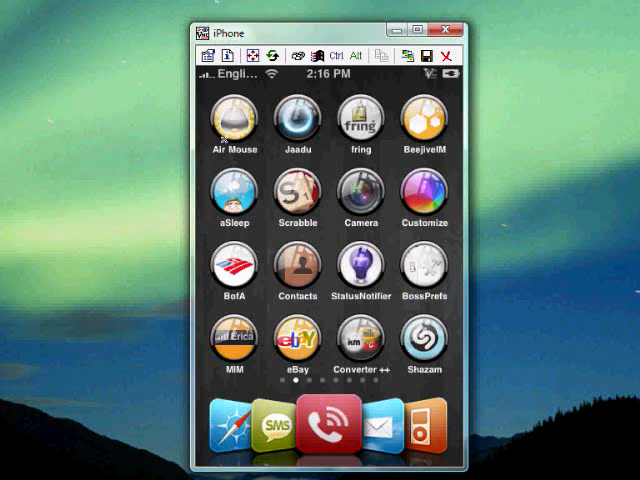
mouse_move(123, 108)
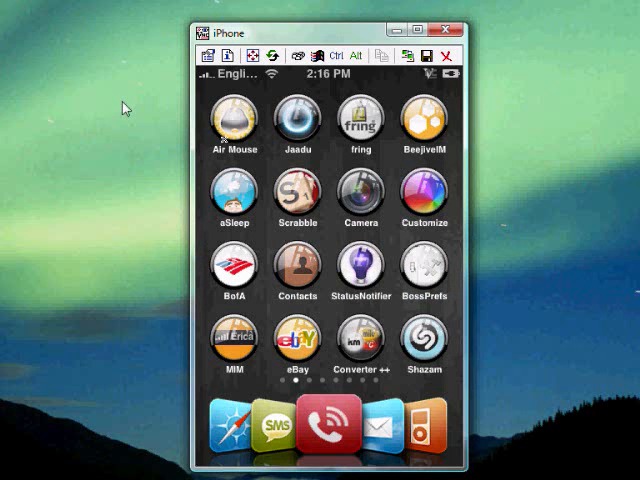
mouse_move(307, 28)
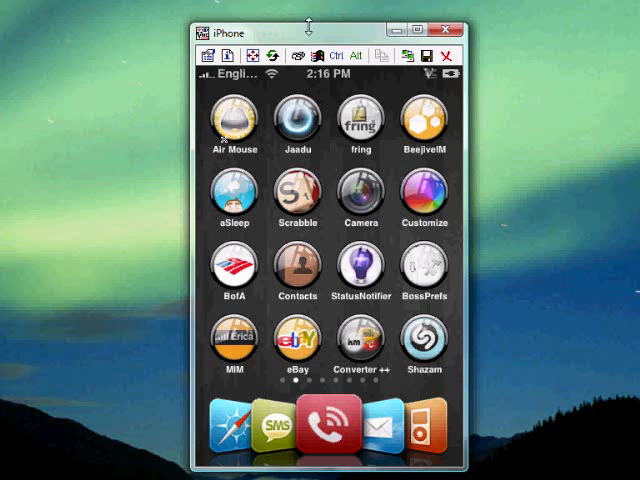
mouse_move(138, 140)
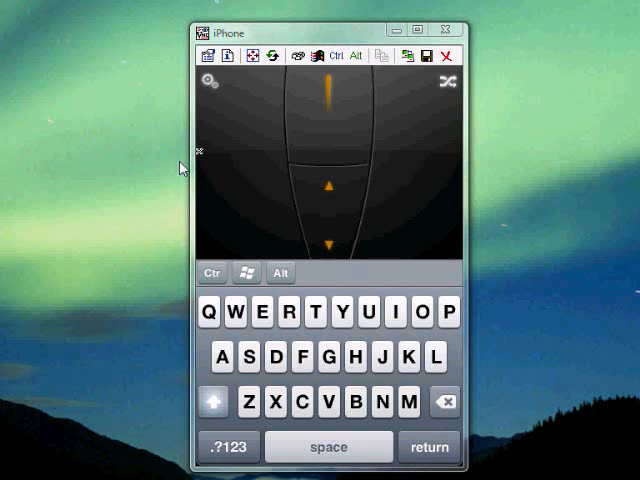
Step: Try the Air Mouse trackpad, then move the iPhone viewer window further right
right_click(190, 165)
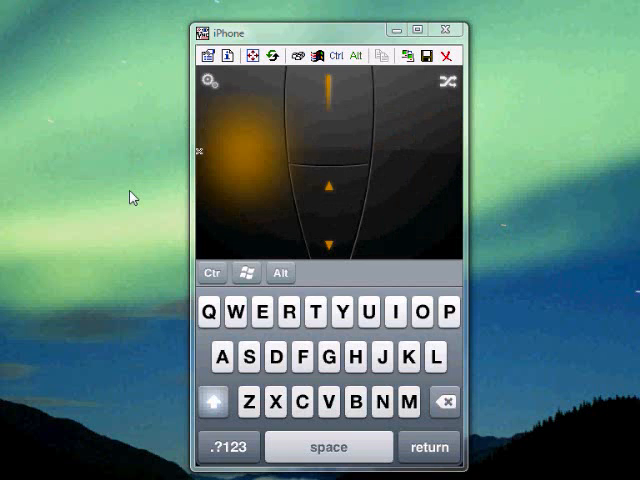
right_click(130, 195)
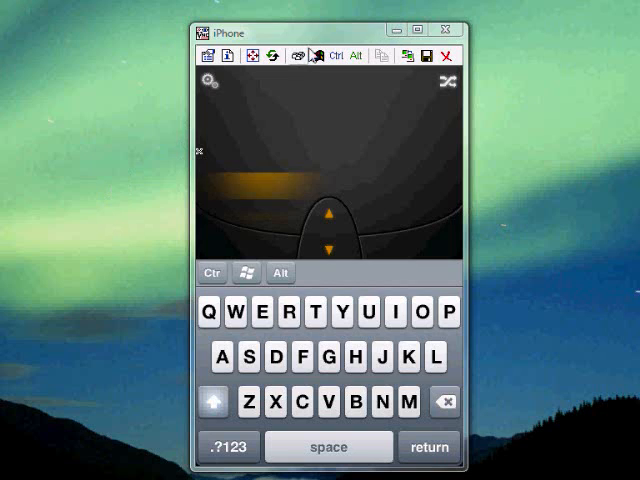
drag(247, 30, 270, 38)
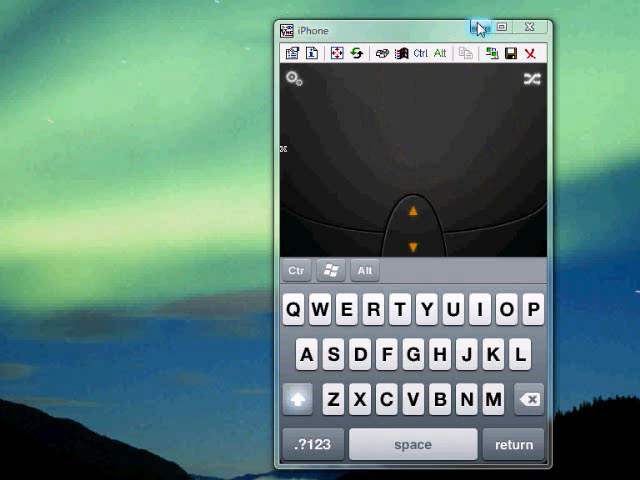
mouse_move(185, 105)
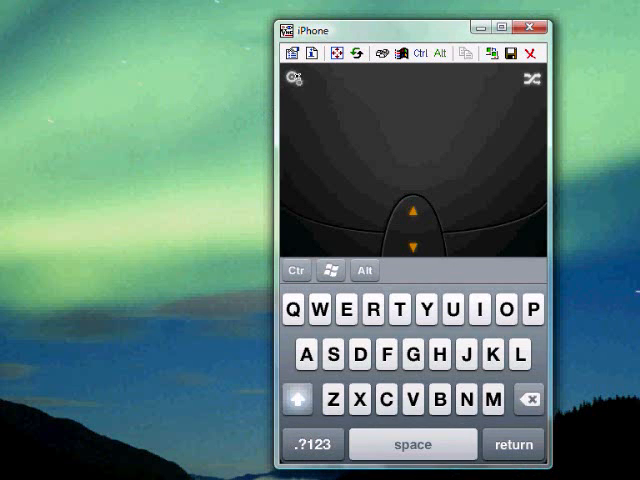
Step: Open Air Mouse settings showing server UKUSTWIST-PC, toggling sound off and back on
click(295, 78)
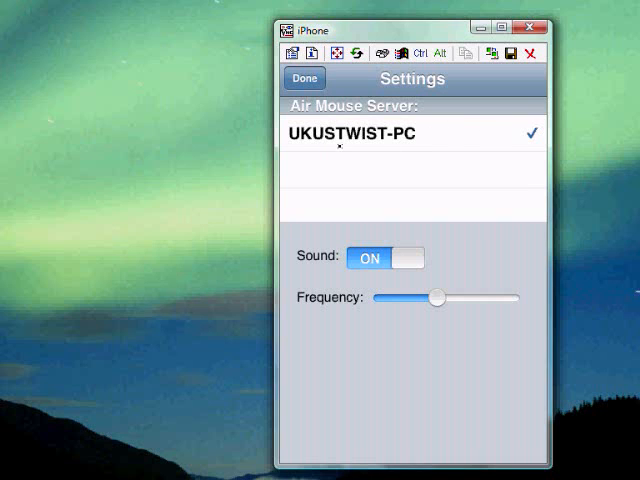
click(385, 258)
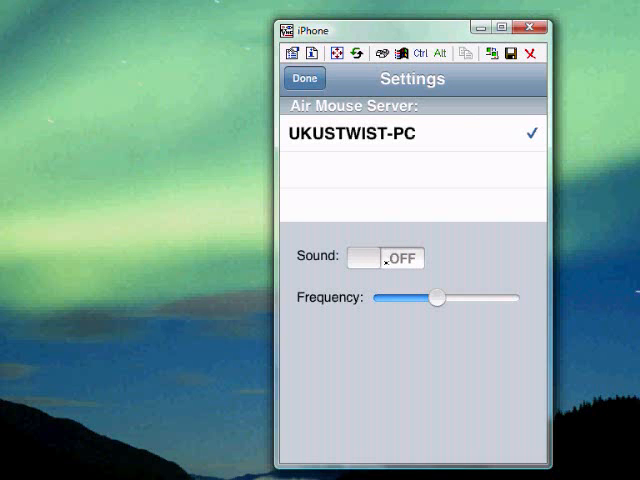
click(384, 258)
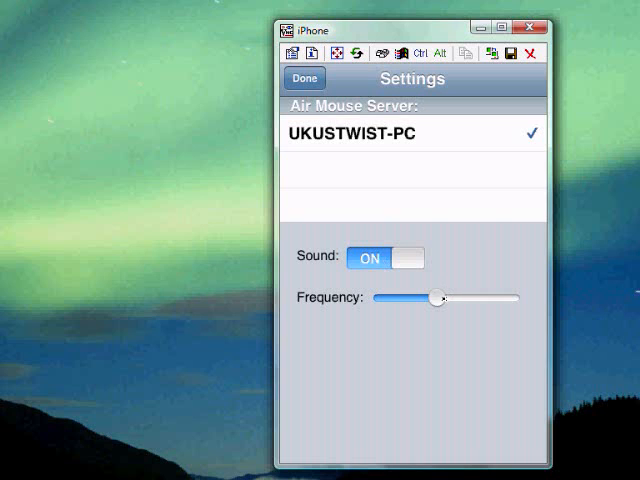